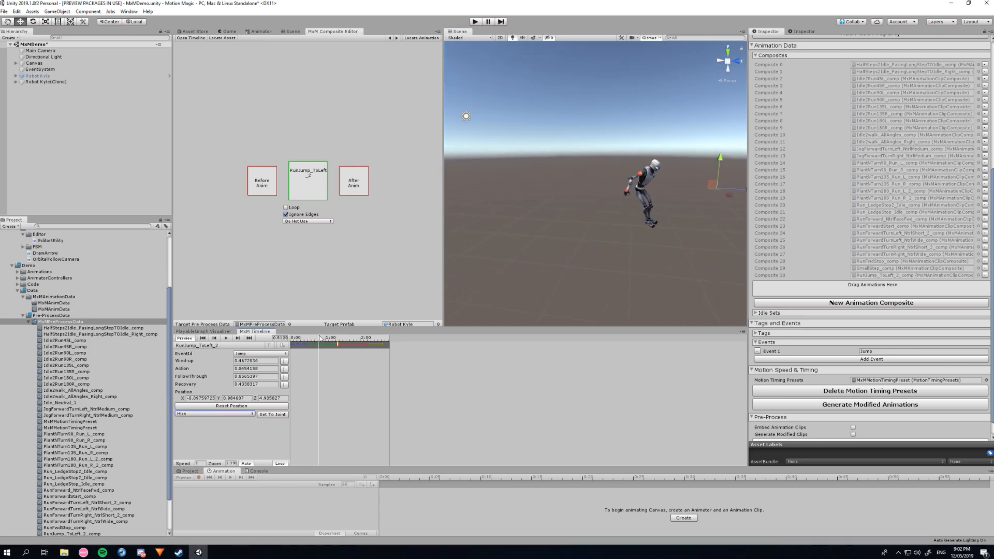
- Expand the pre-processor's Tags list to reveal CombatStance, DoNotUse and Reserved tag names
click(320, 342)
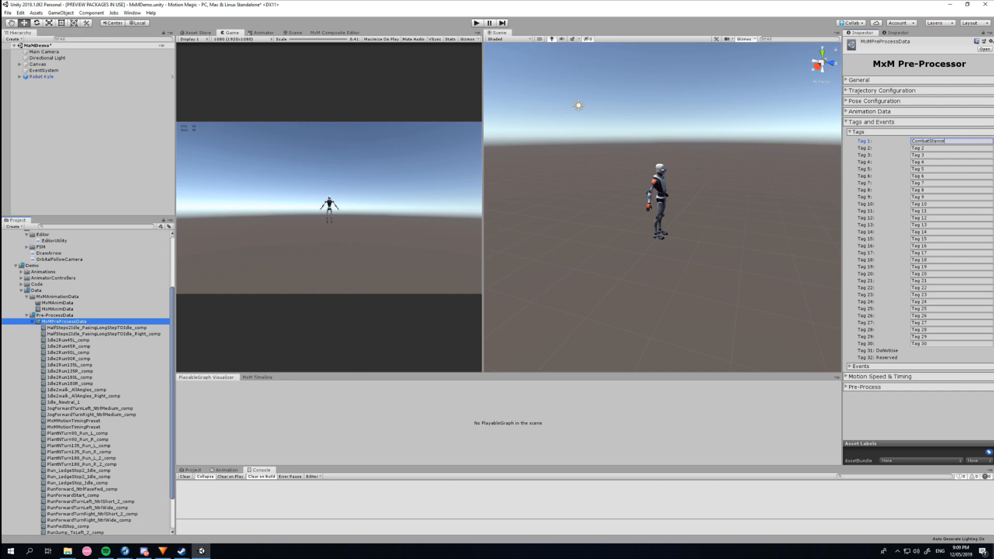
- Add Tag 0 and Do Not Use tag tracks to the Idle2Run180 composite's timeline
click(848, 110)
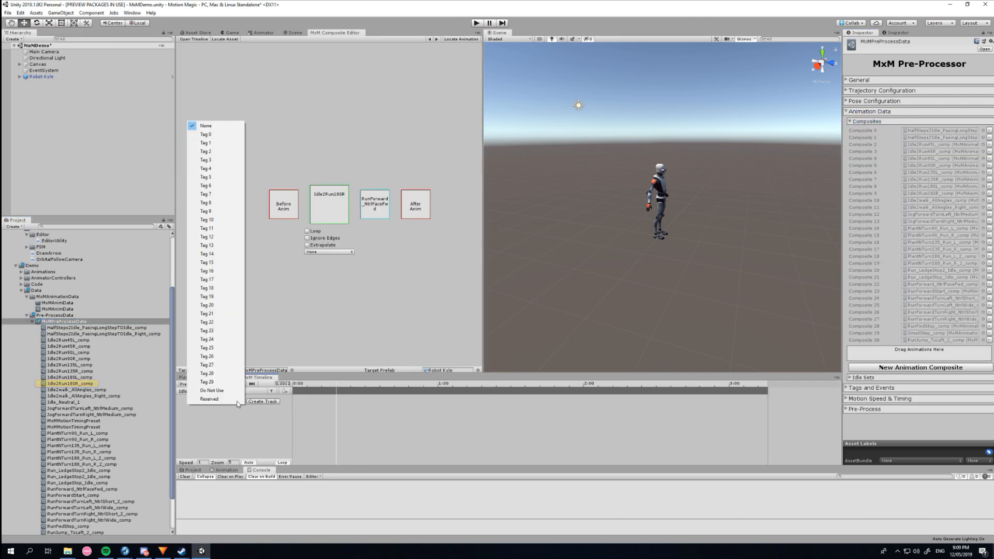
mouse_move(212, 134)
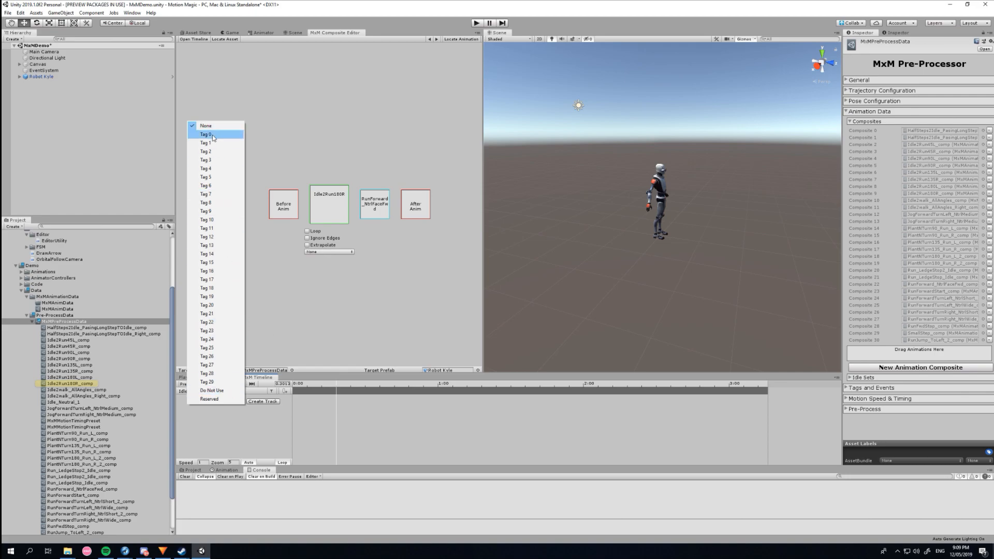
click(206, 135)
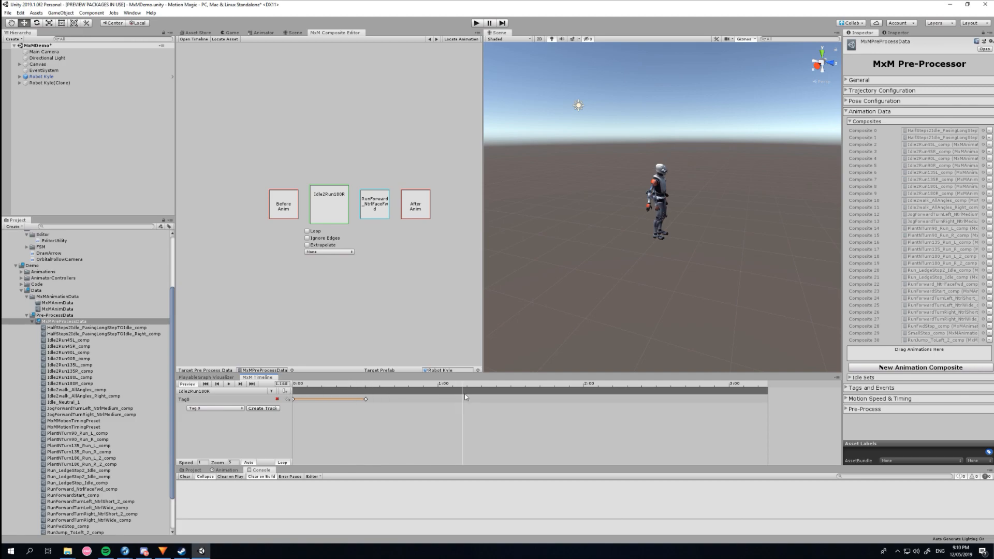
click(367, 389)
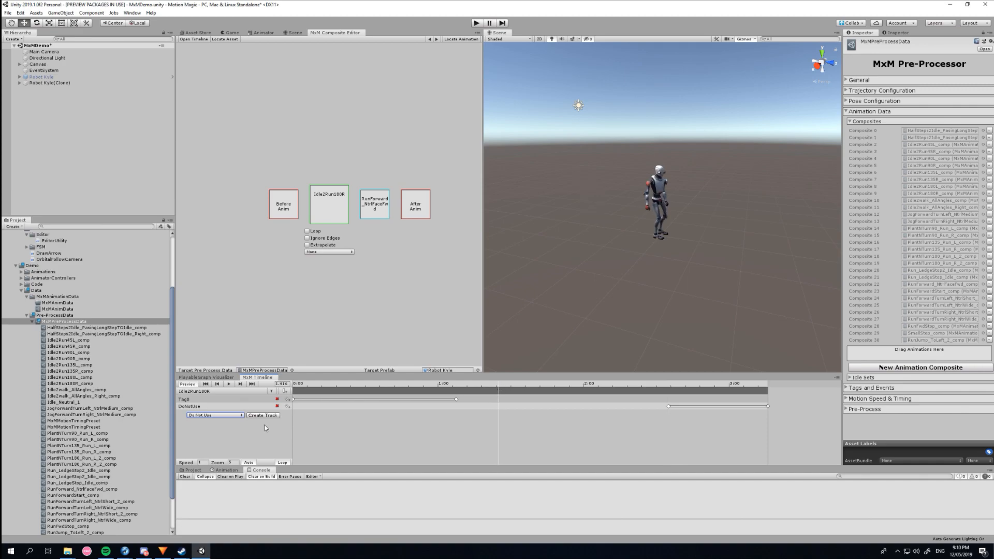
click(262, 422)
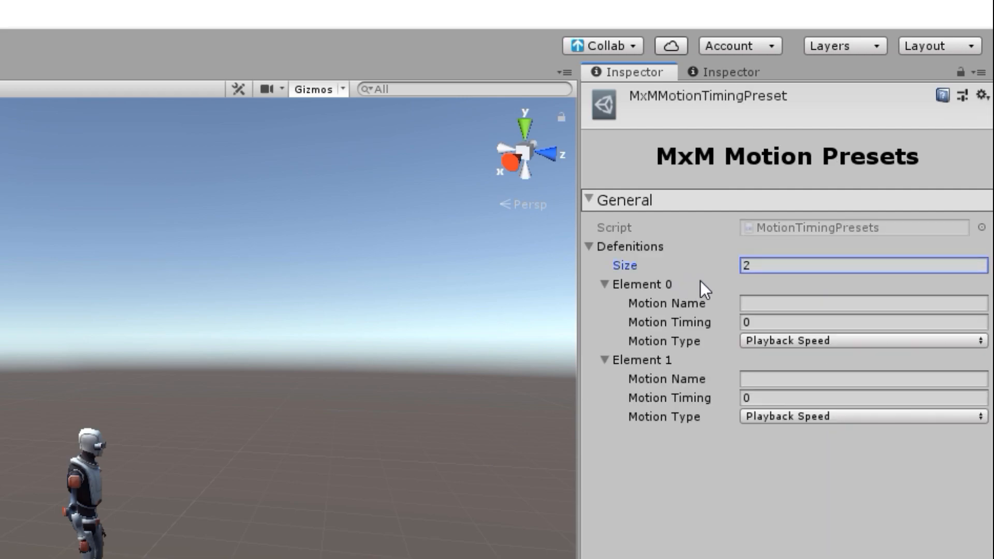
- Name the motion timing preset's first definition RunSpeed
text(RunSpeed)
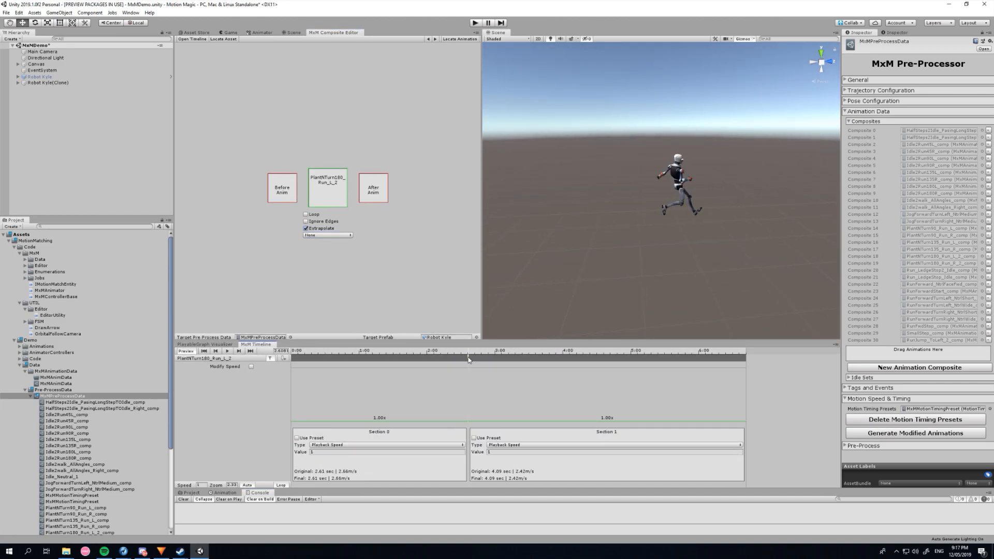
- Apply the RunPlant preset to the middle section and preview with Modify Speed and Play Original Speed on
click(506, 453)
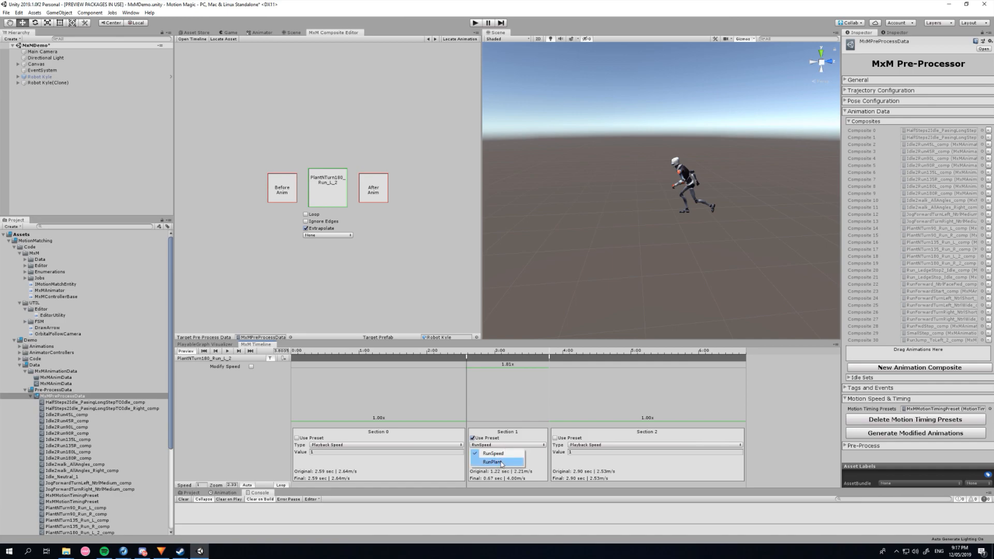
click(493, 461)
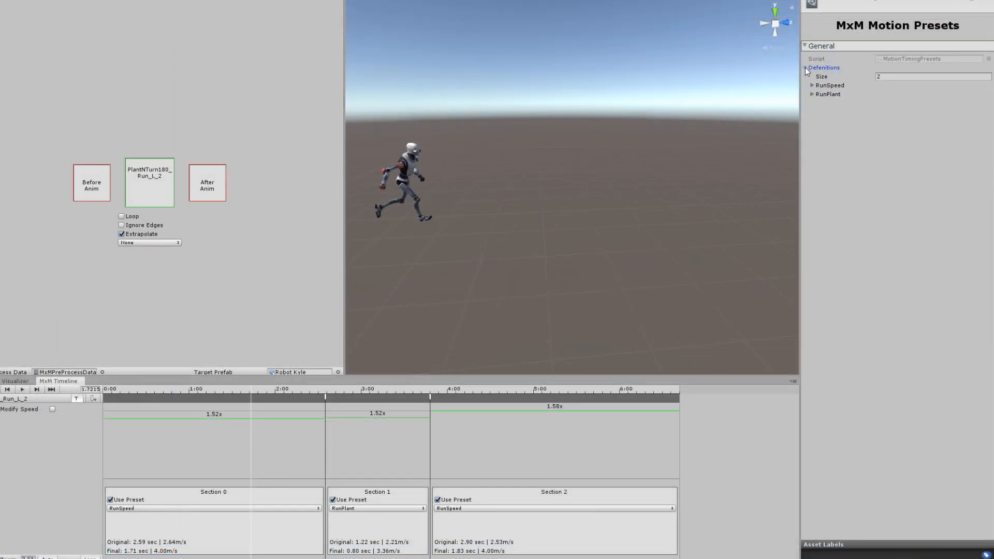
click(812, 84)
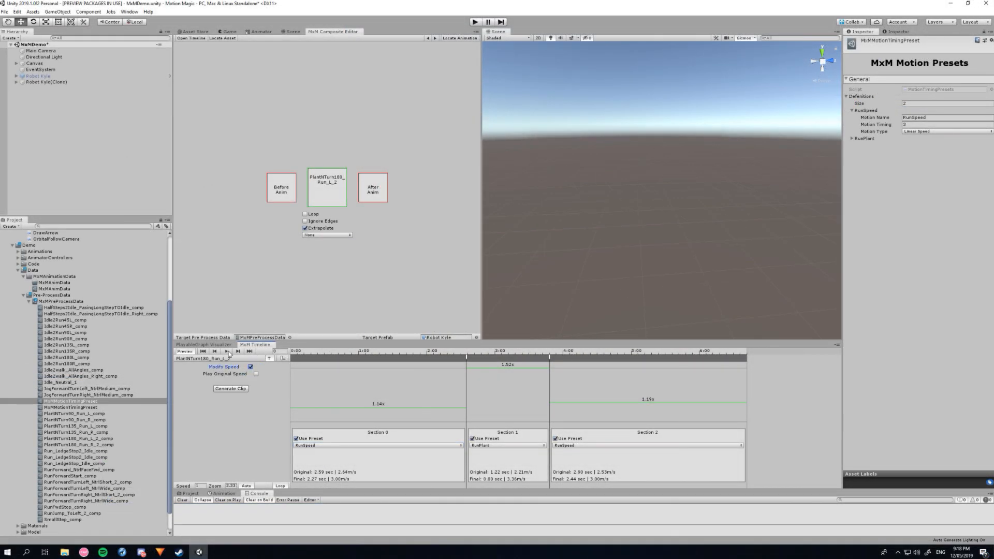
click(225, 351)
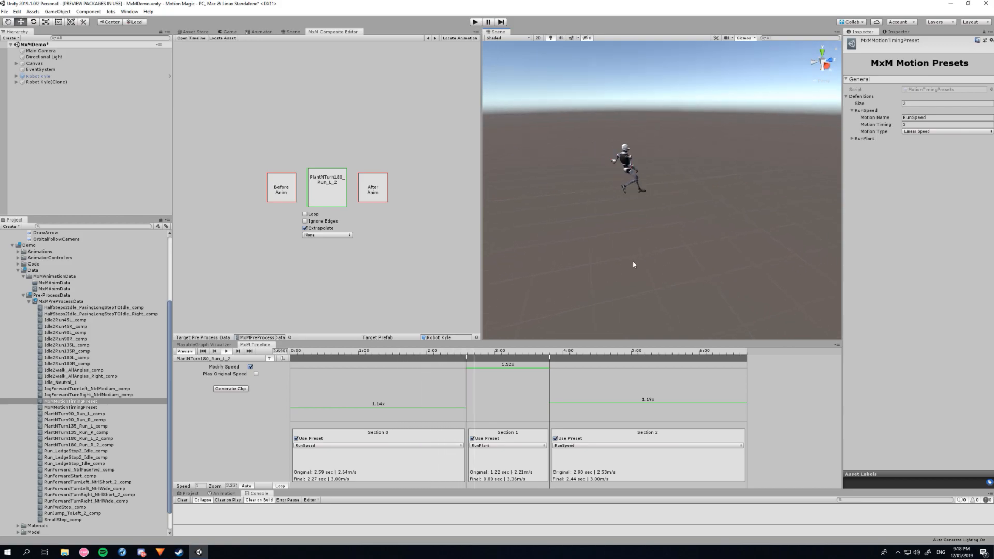
click(256, 374)
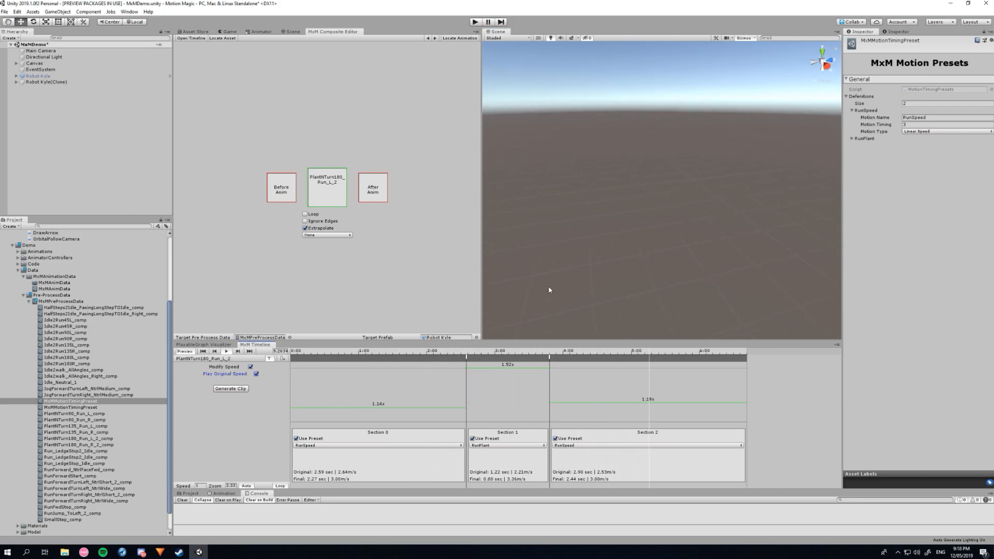